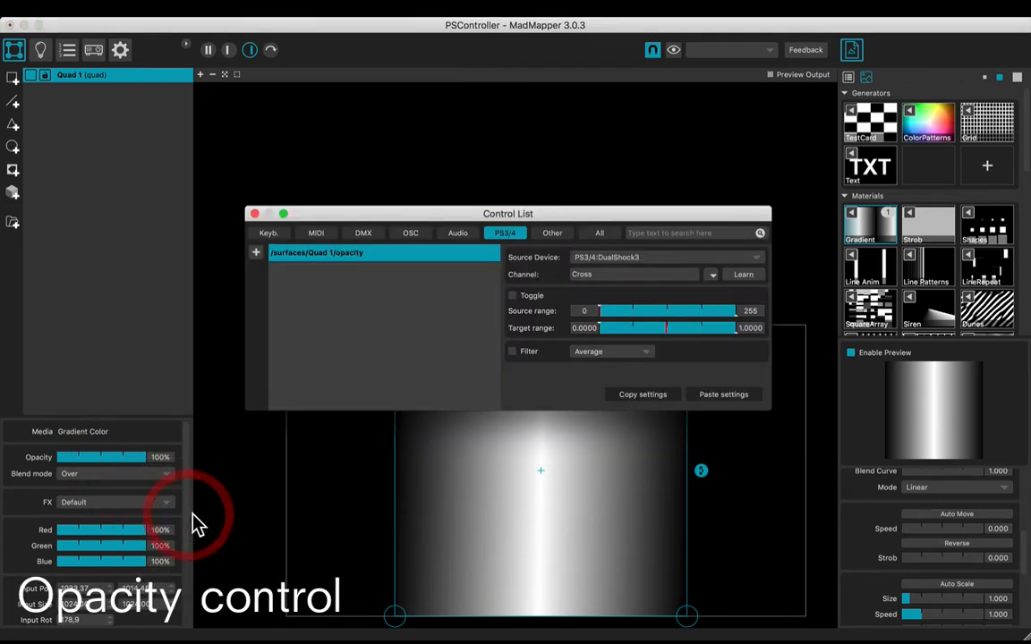
Assign the Circle button as the channel for /surfaces/Quad 1/opacity
left_click_drag(508, 213, 294, 97)
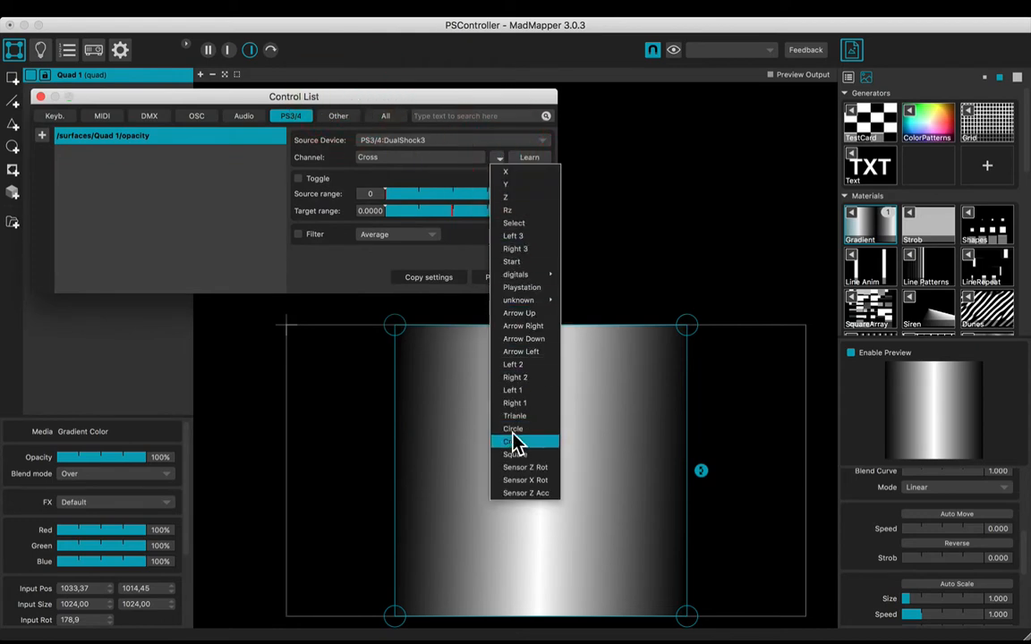
left_click(512, 440)
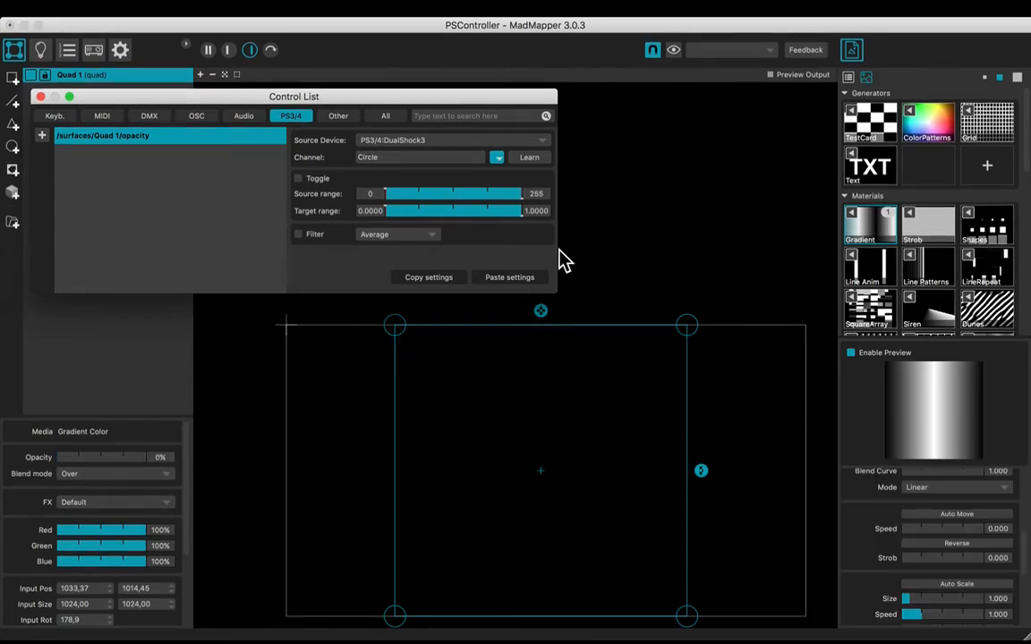
Enable a 1.000-second averaging filter and invert the target range to 1.0000–0.0000
left_click(297, 232)
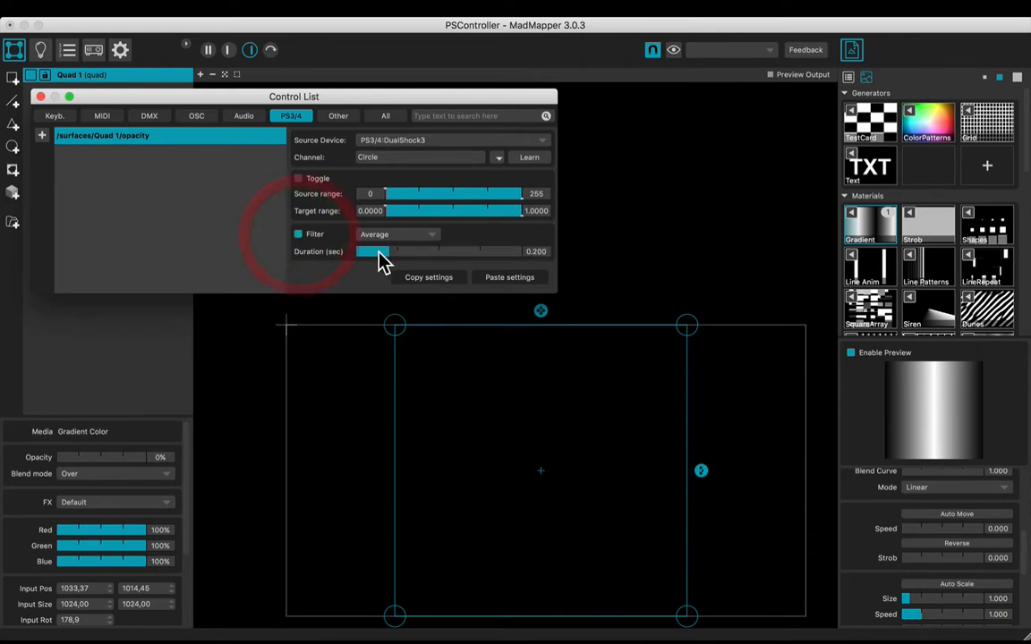
left_click_drag(384, 251, 537, 250)
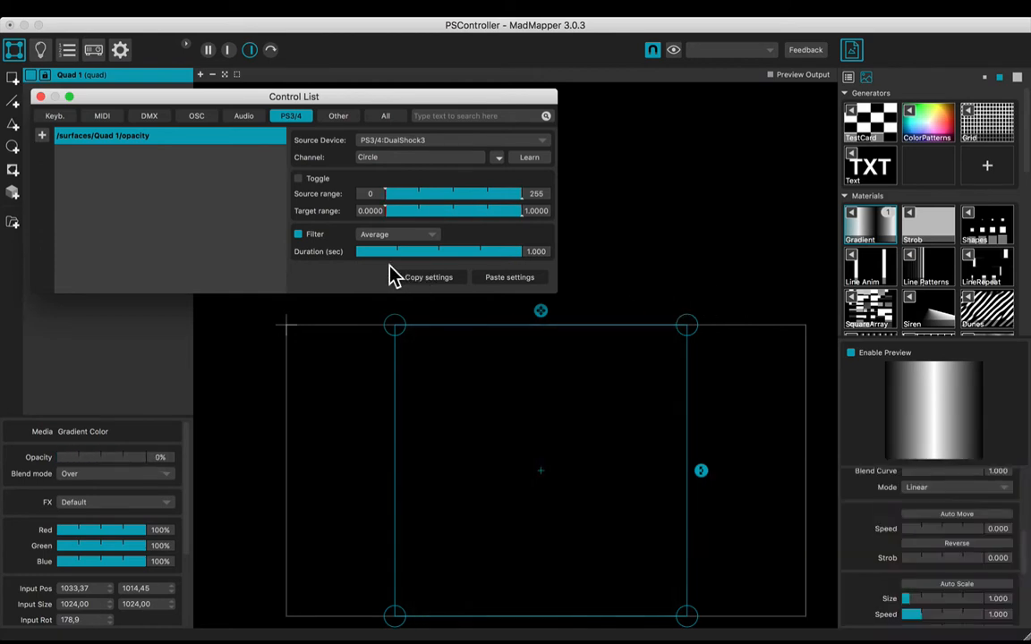
left_click_drag(390, 211, 483, 211)
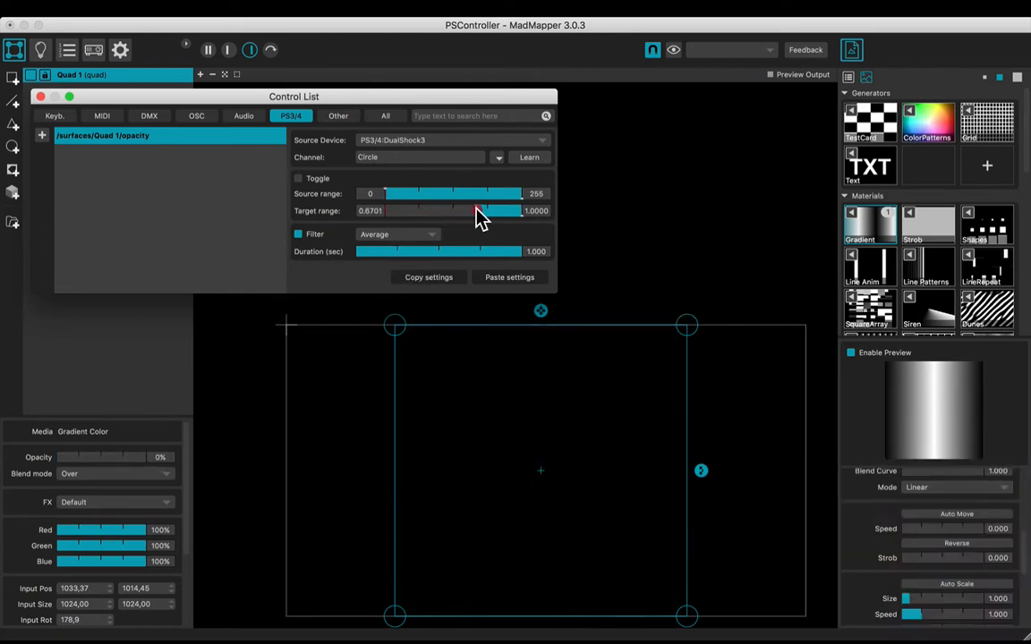
left_click_drag(483, 211, 534, 211)
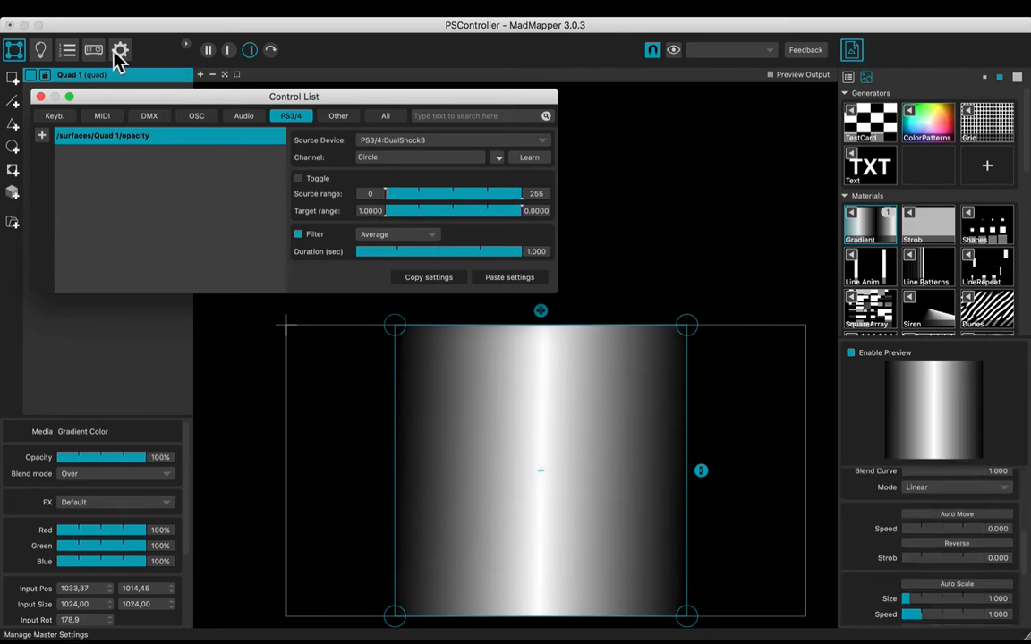
left_click(93, 50)
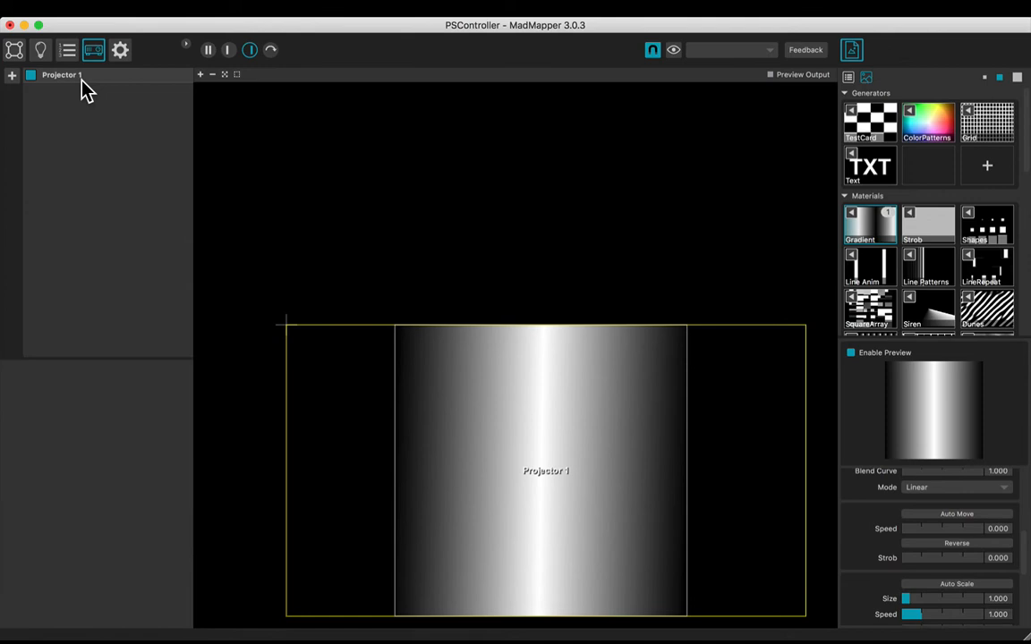
left_click(64, 75)
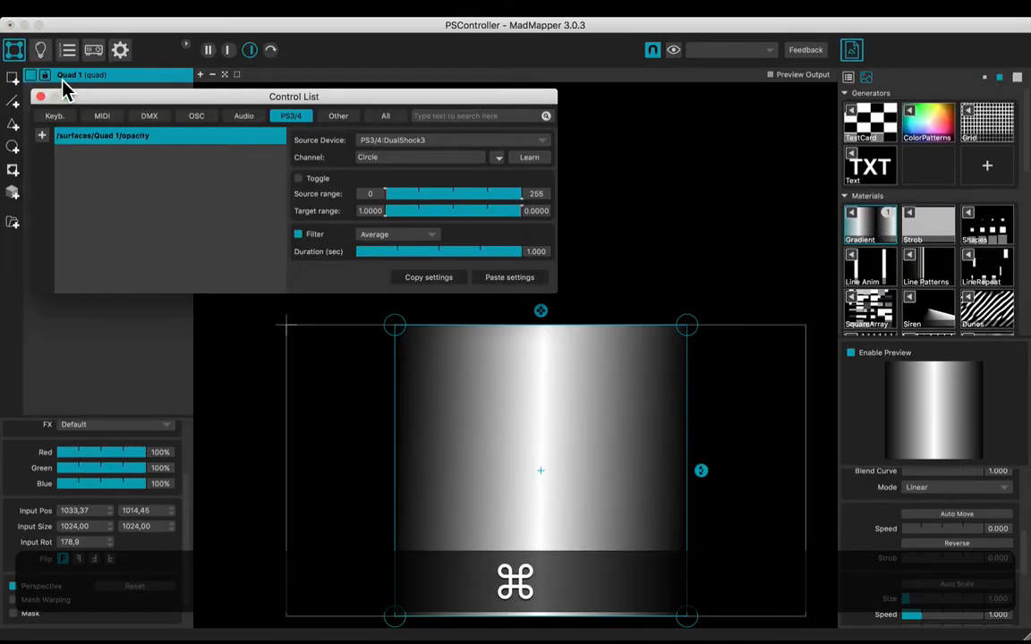
Add a /surfaces/Quad 1/x control on the X stick axis targeting 0–1920 with Filter on
left_click(41, 136)
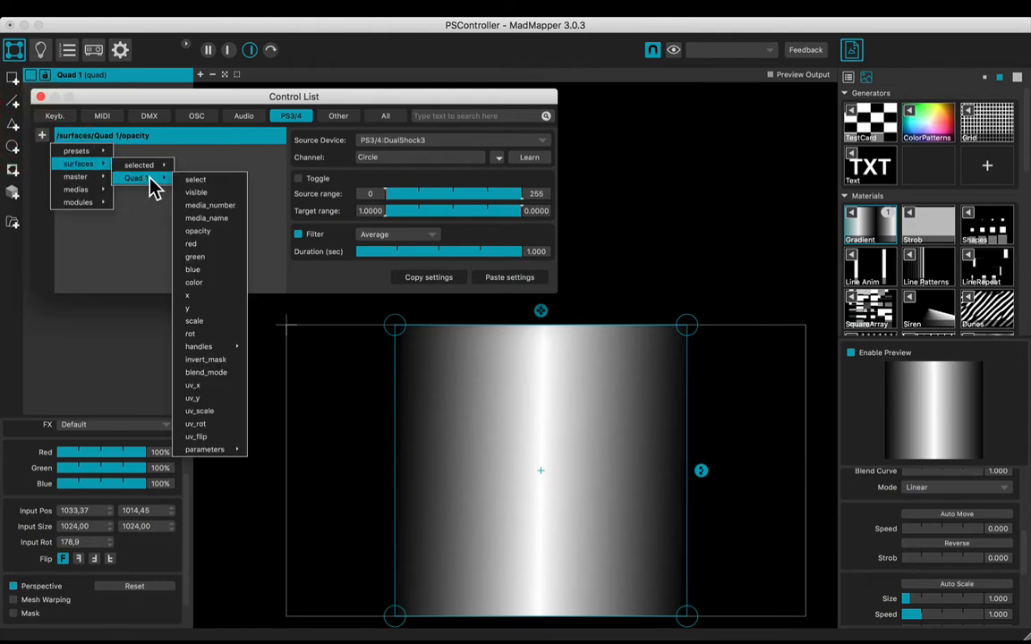
left_click(187, 296)
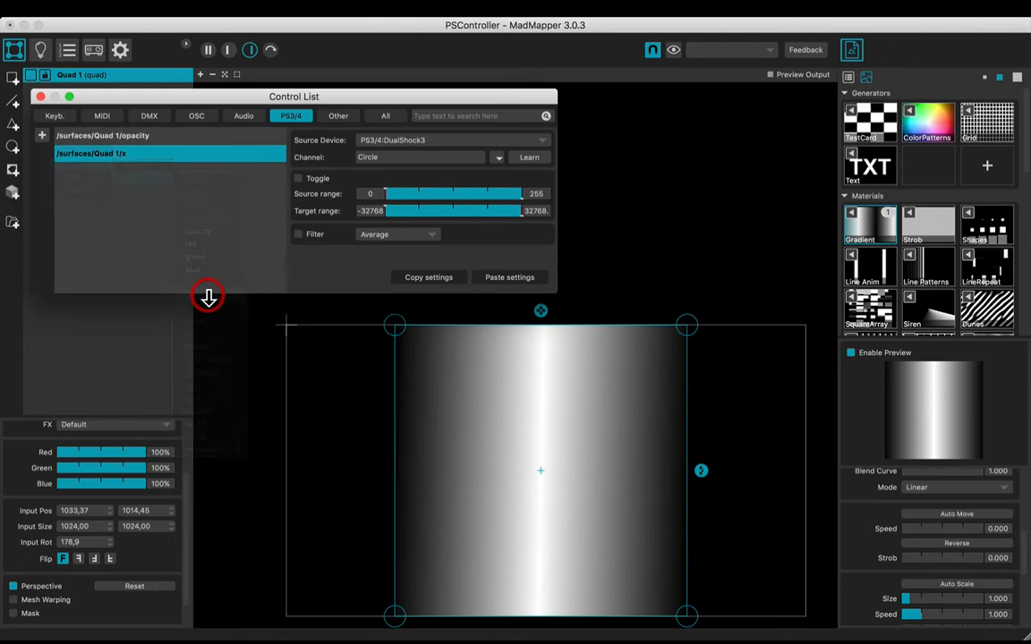
left_click(497, 158)
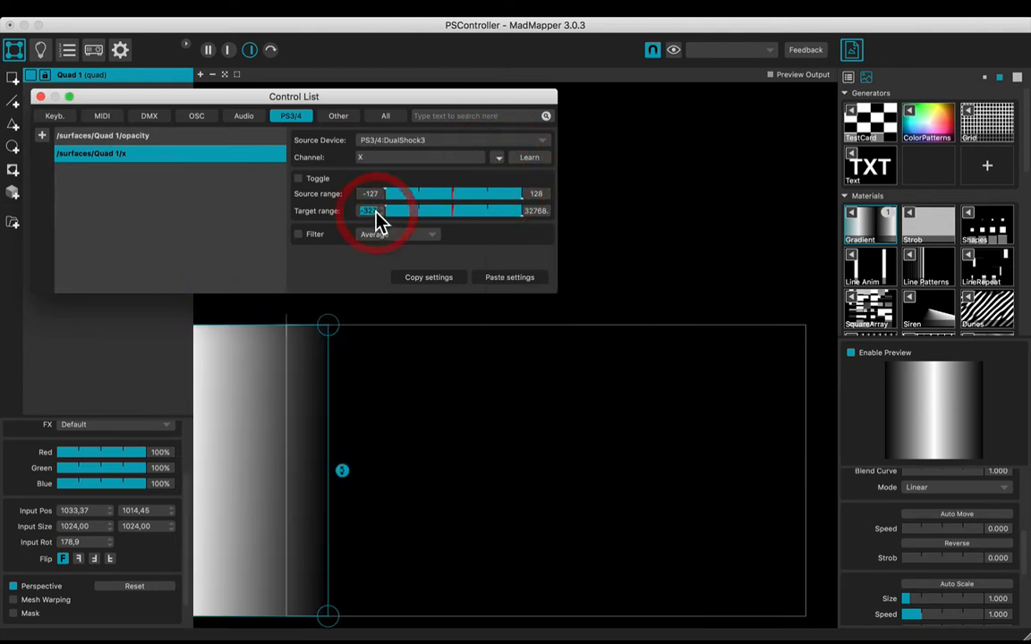
type("0.0000")
left_click(535, 210)
type("1920")
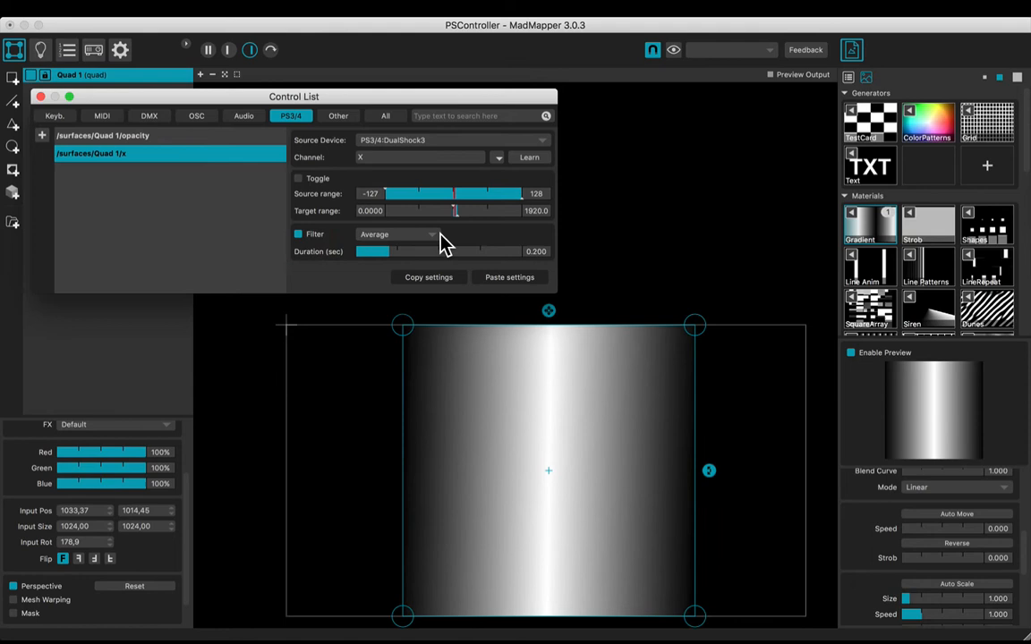
Switch the X control to a 1.000-second weighted average and add a /surfaces/Quad 1/uv_rot control
left_click(398, 233)
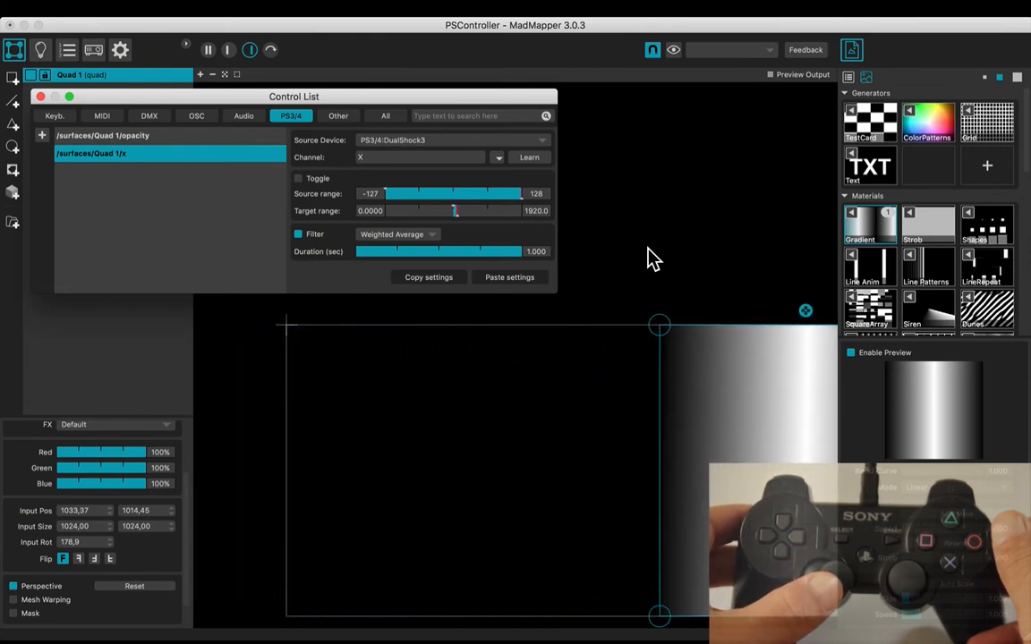
left_click(89, 154)
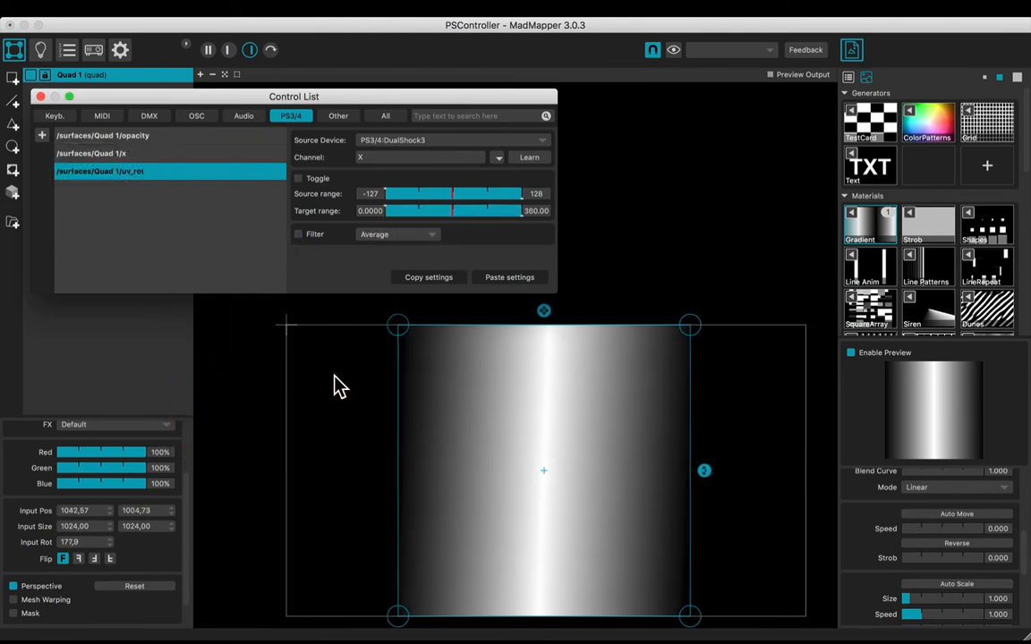
Assign the Rz stick axis as the channel for Quad 1's uv_rot control
left_click(497, 157)
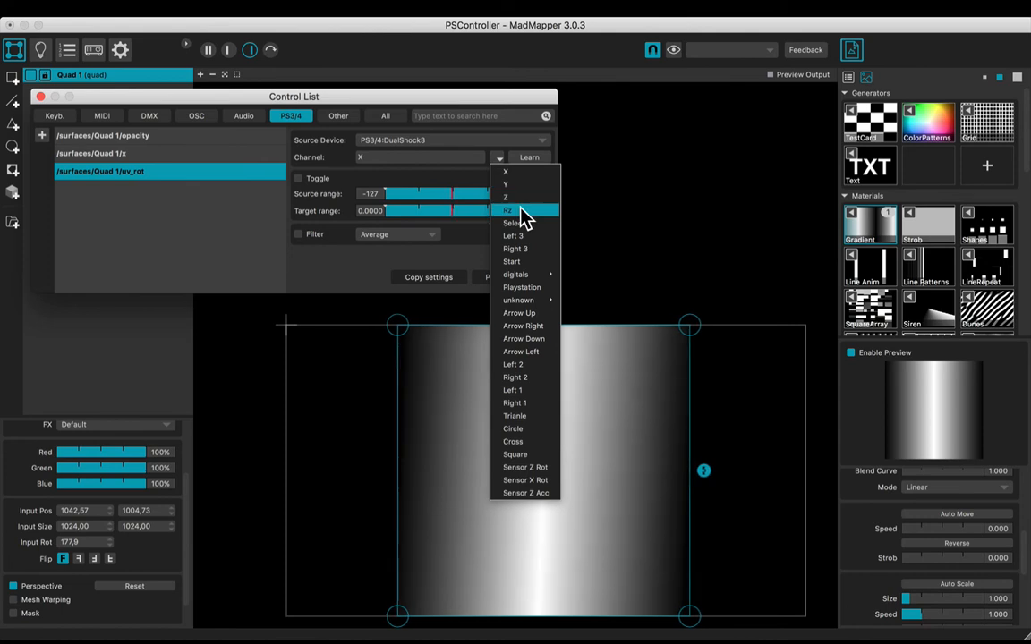
left_click(508, 209)
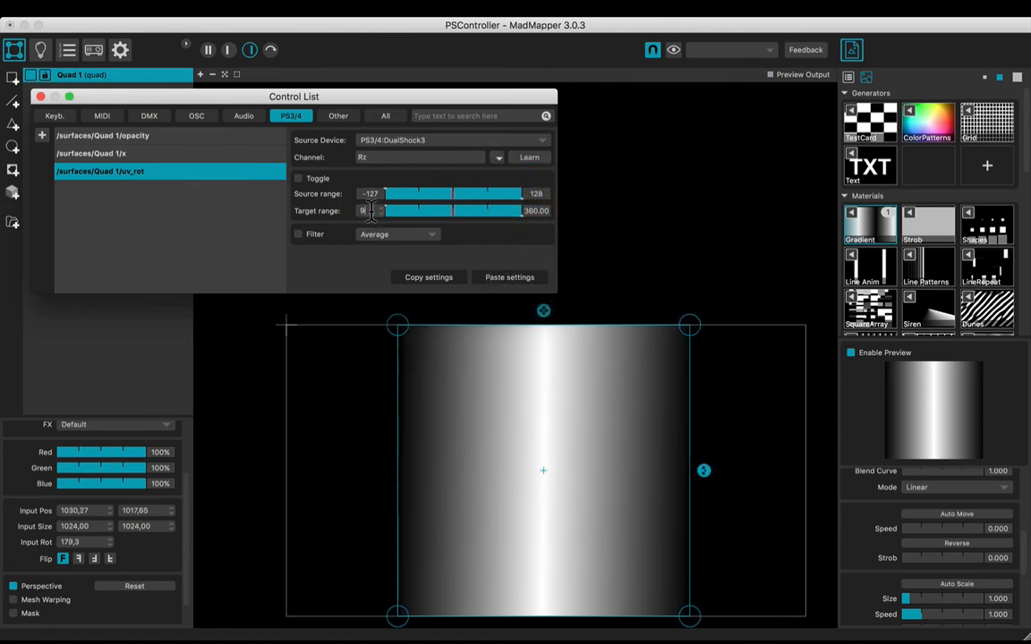